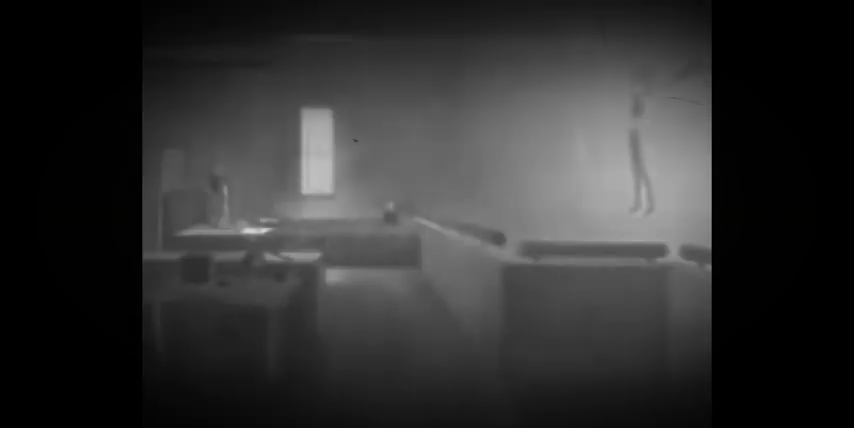
Watch Munto OVA 1, toggling the playback controls on and off a few times.
{"action": "left_click", "coordinate": [428, 214]}
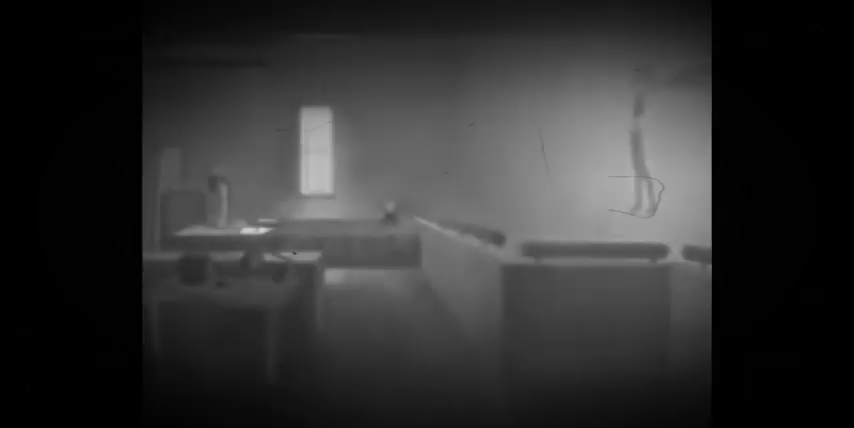
{"action": "left_click", "coordinate": [428, 214]}
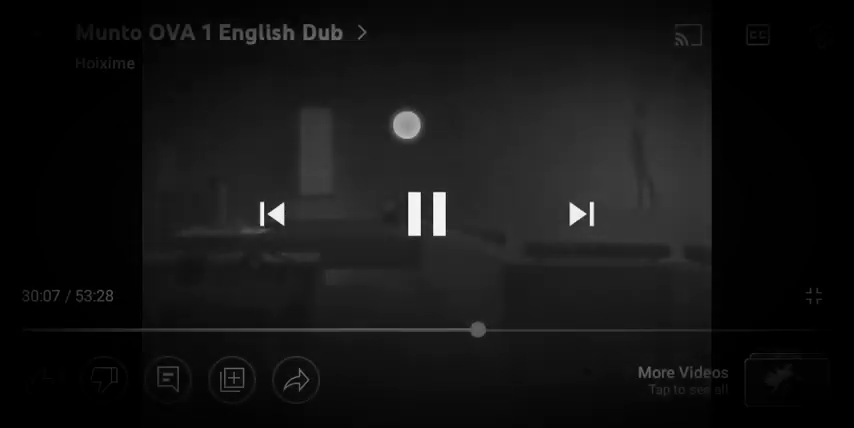
{"action": "left_click", "coordinate": [428, 214]}
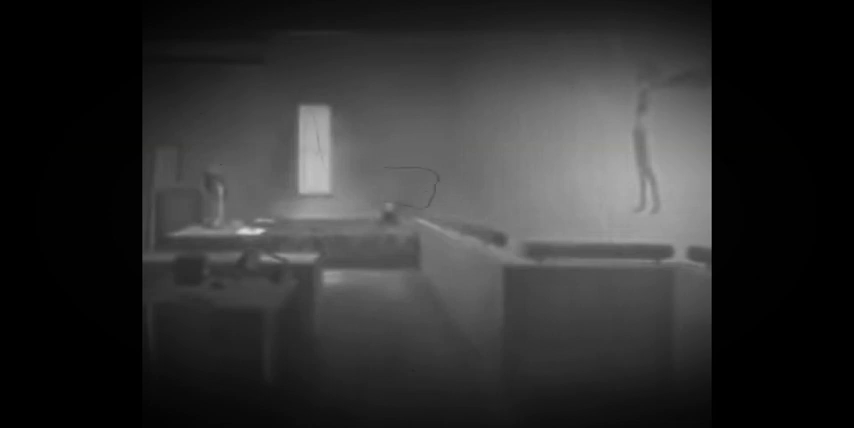
{"action": "left_click", "coordinate": [428, 214]}
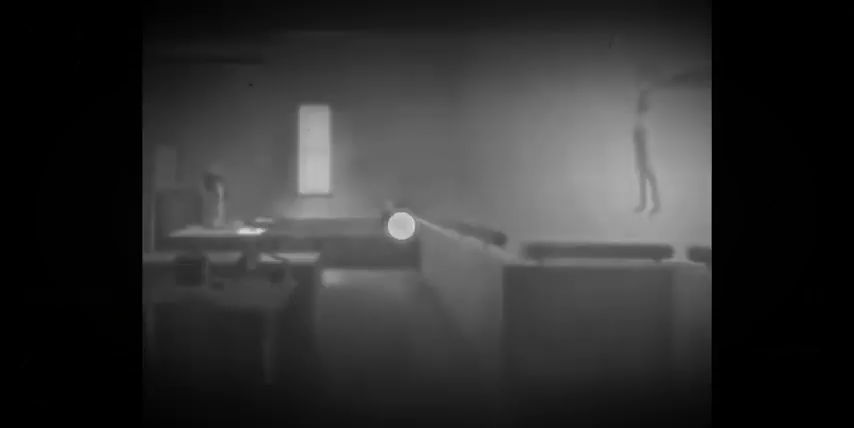
{"action": "left_click", "coordinate": [428, 214]}
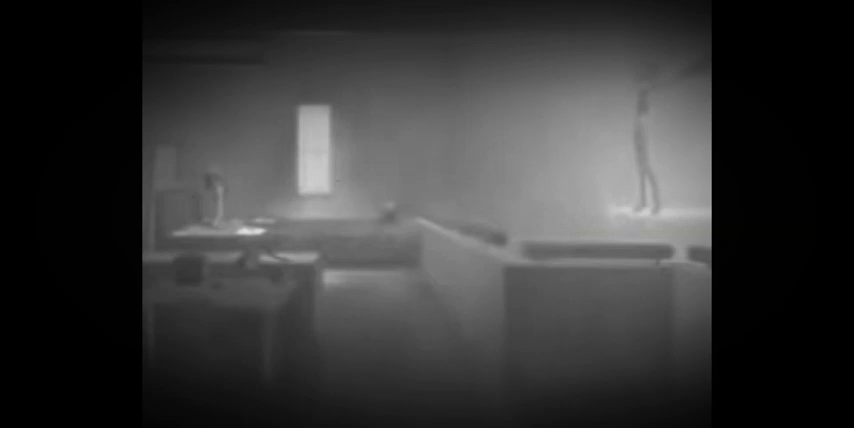
Pause the episode, resume it, and continue watching past 30 minutes of 53:28.
{"action": "left_click", "coordinate": [428, 214]}
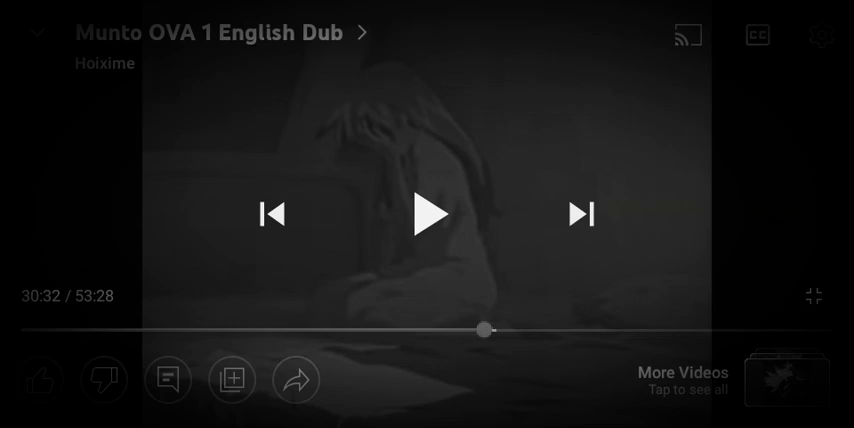
{"action": "left_click", "coordinate": [428, 212]}
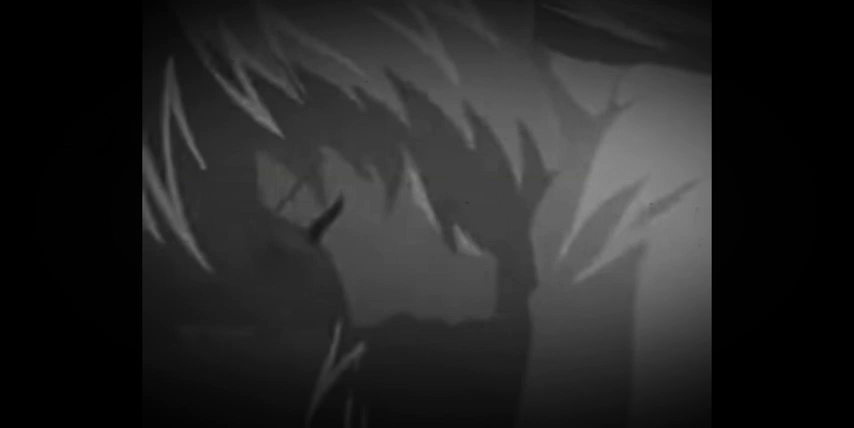
{"action": "left_click", "coordinate": [428, 214]}
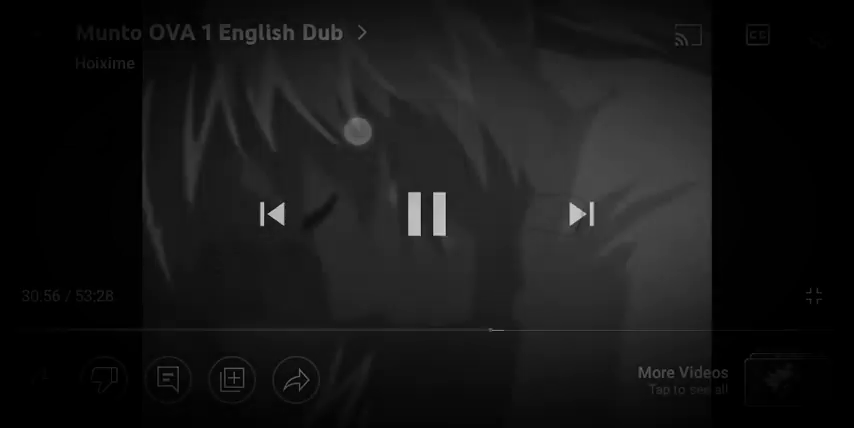